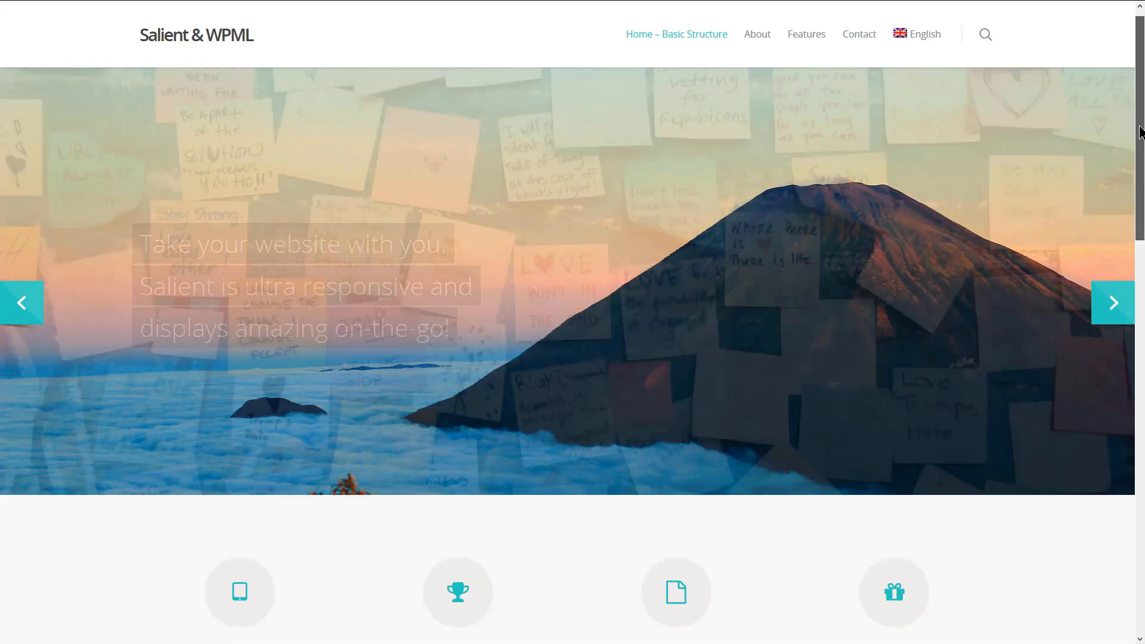
# - Review the active WPBakery and four WPML plugins, then bring up WPML Settings
pyautogui.scroll(-3)
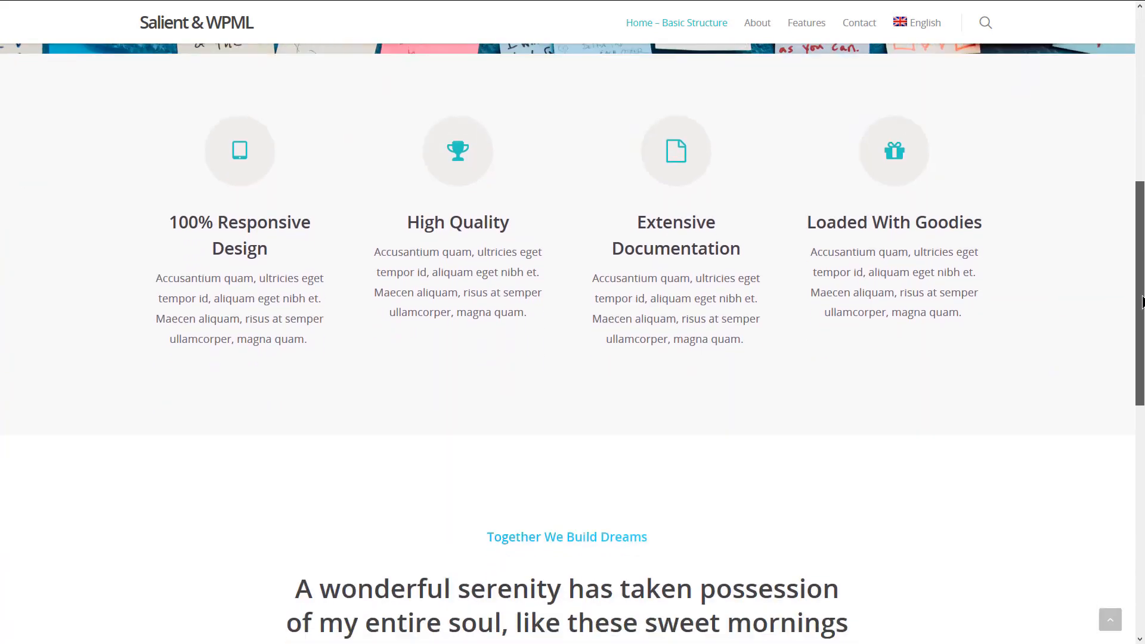
pyautogui.scroll(-3)
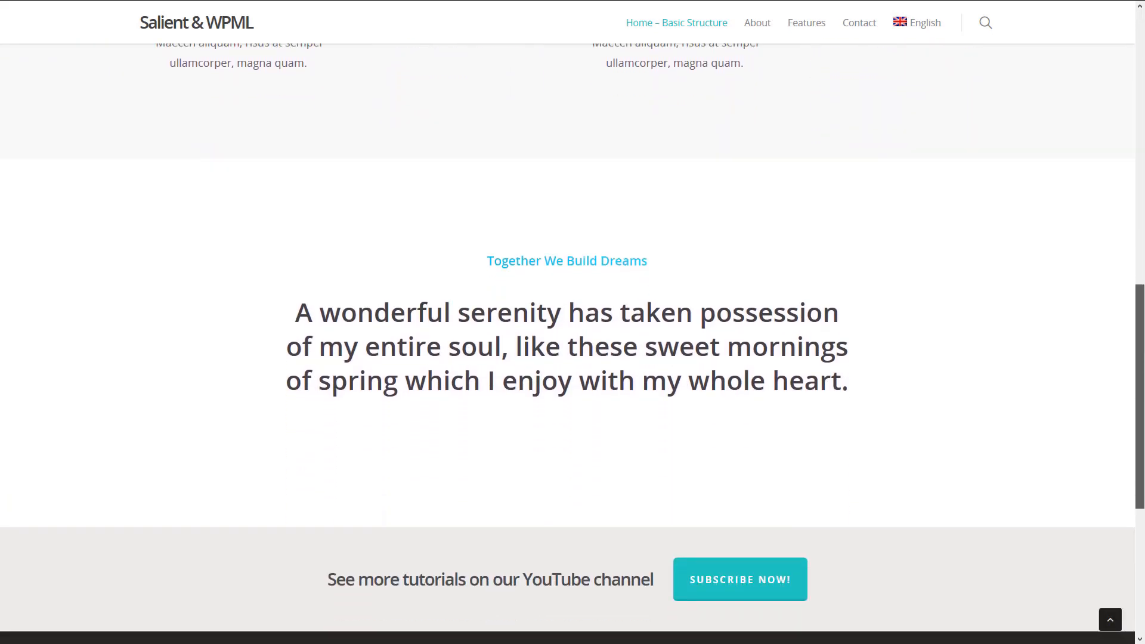
pyautogui.scroll(-3)
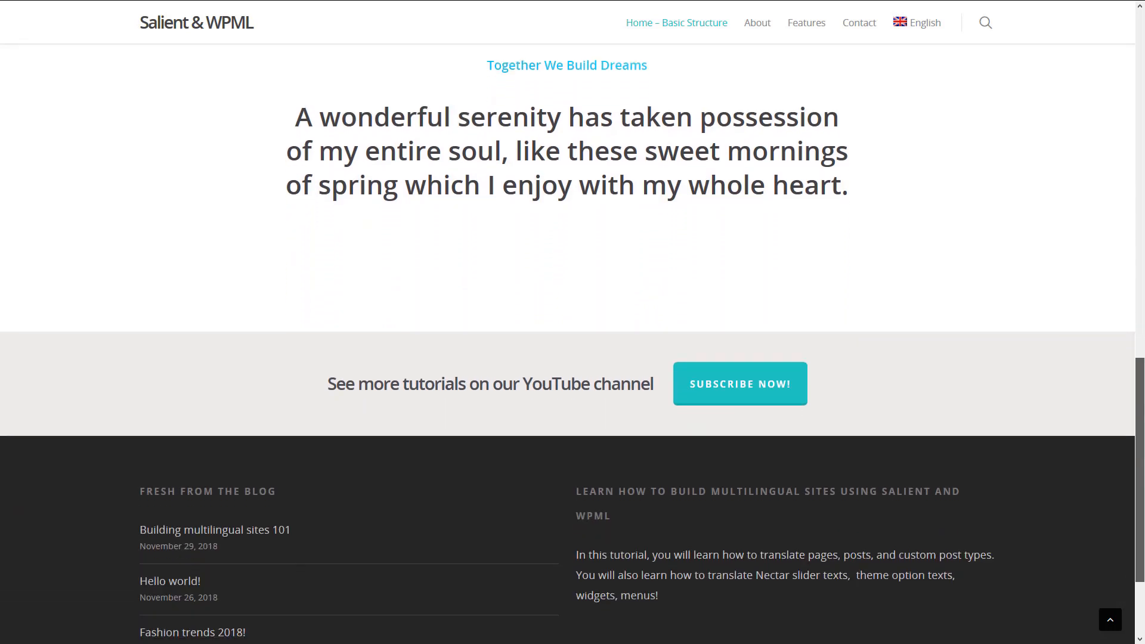
pyautogui.scroll(-3)
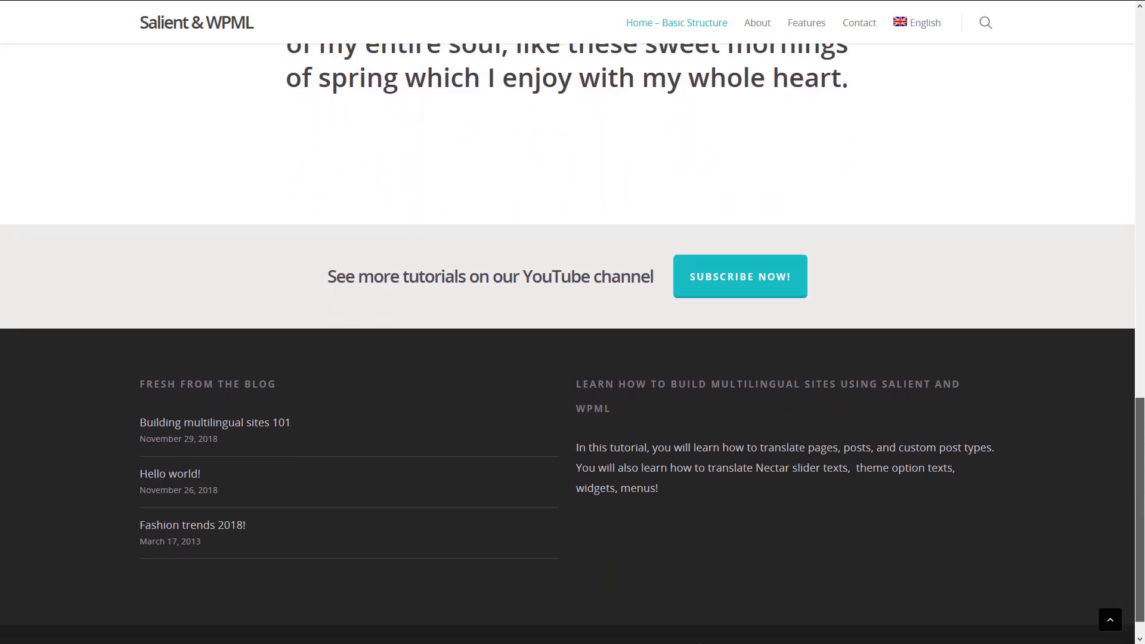
pyautogui.scroll(-3)
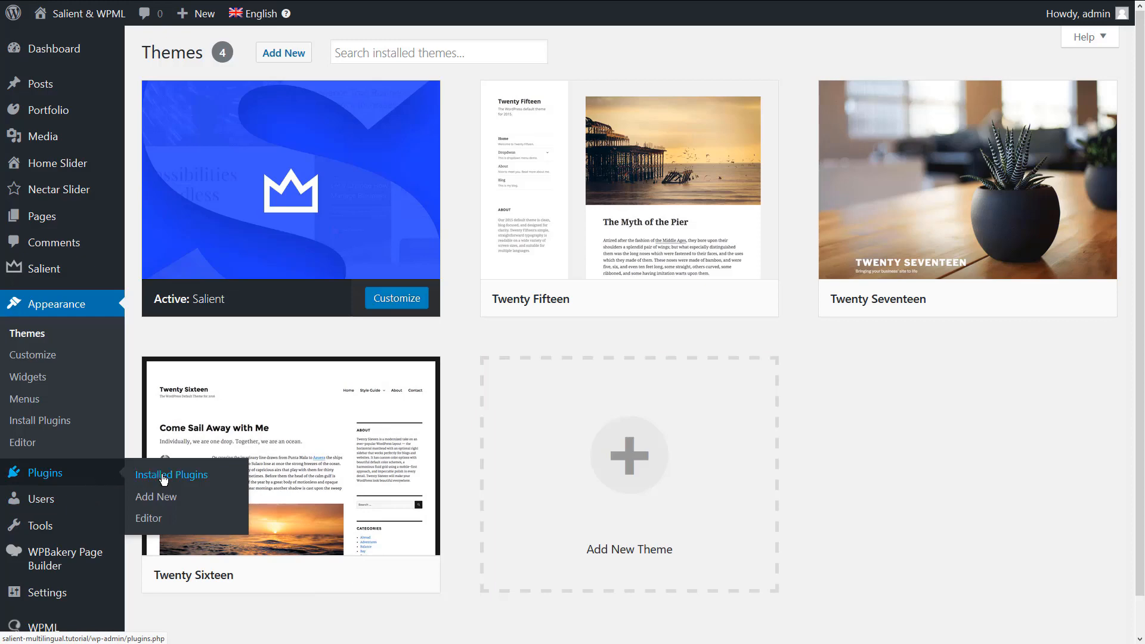
pyautogui.click(172, 475)
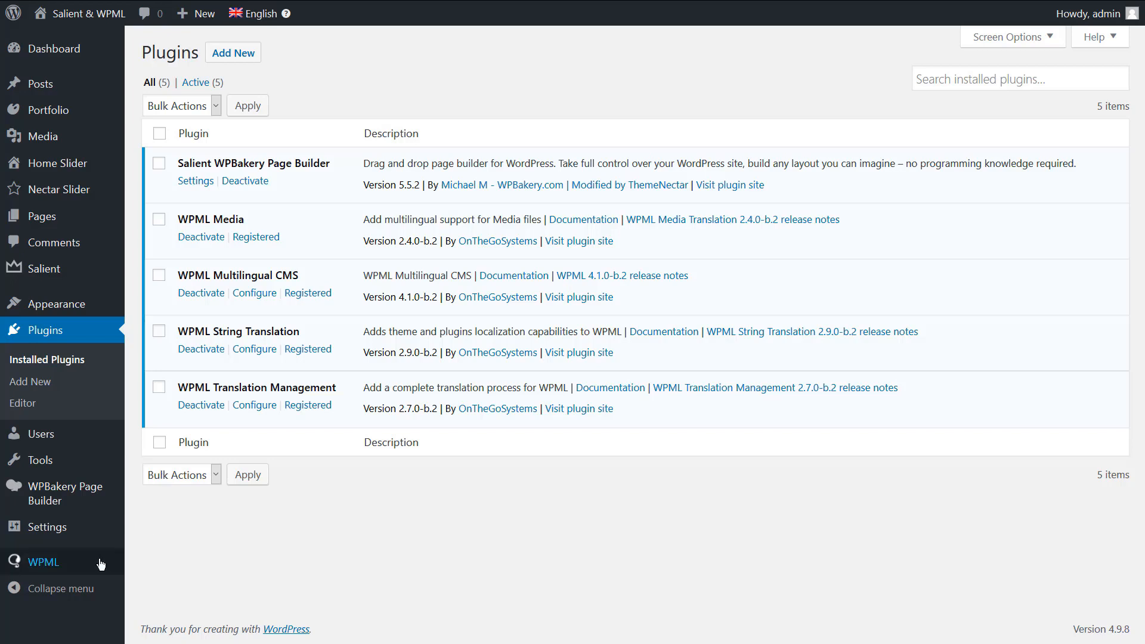
pyautogui.click(45, 562)
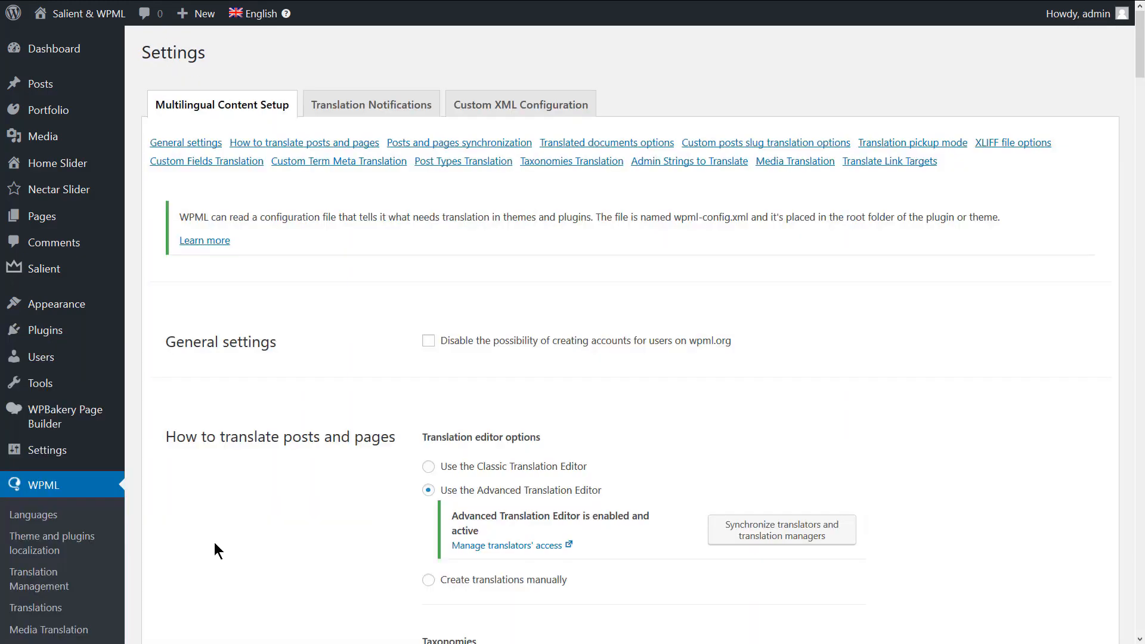
pyautogui.moveTo(367, 515)
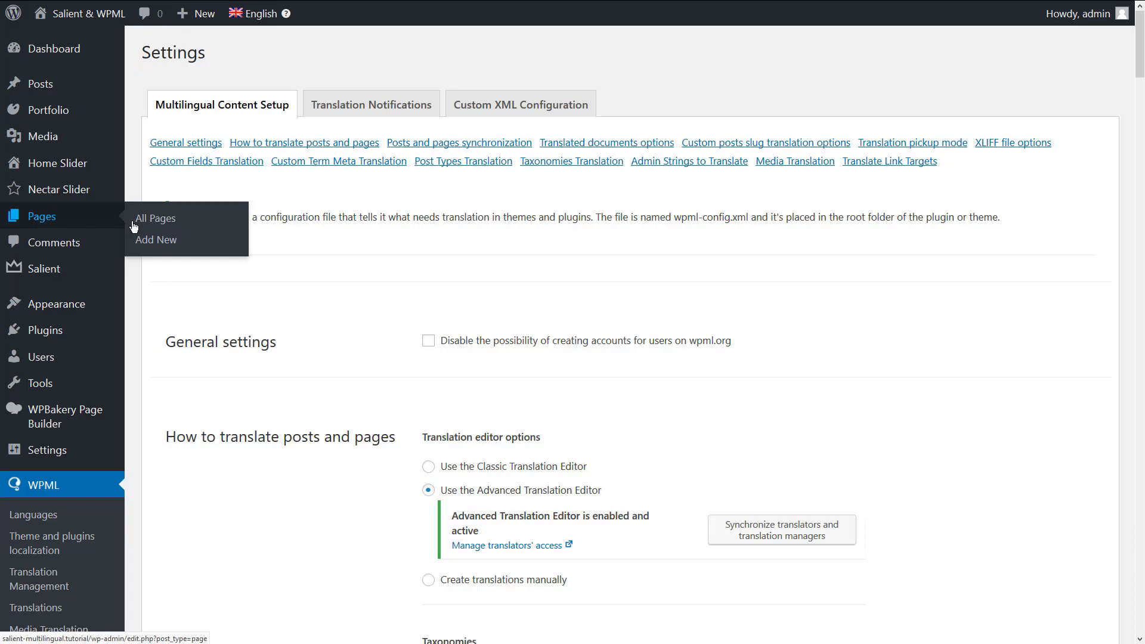
# - Machine-translate Home – Basic into Spanish with translations marked complete, then finish
pyautogui.click(156, 218)
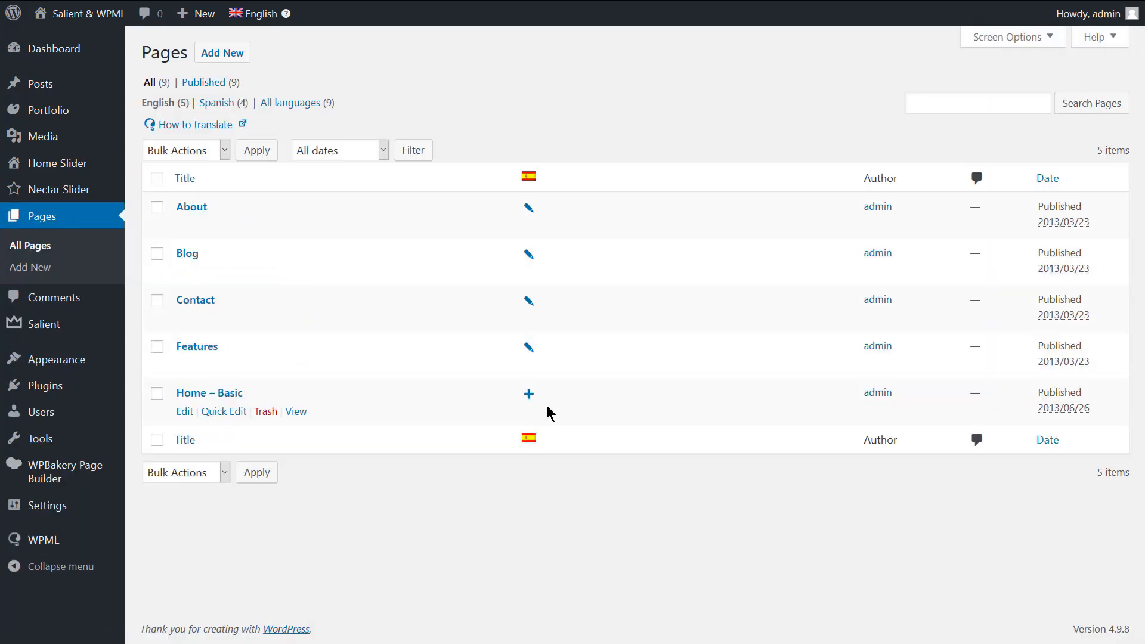
pyautogui.click(528, 394)
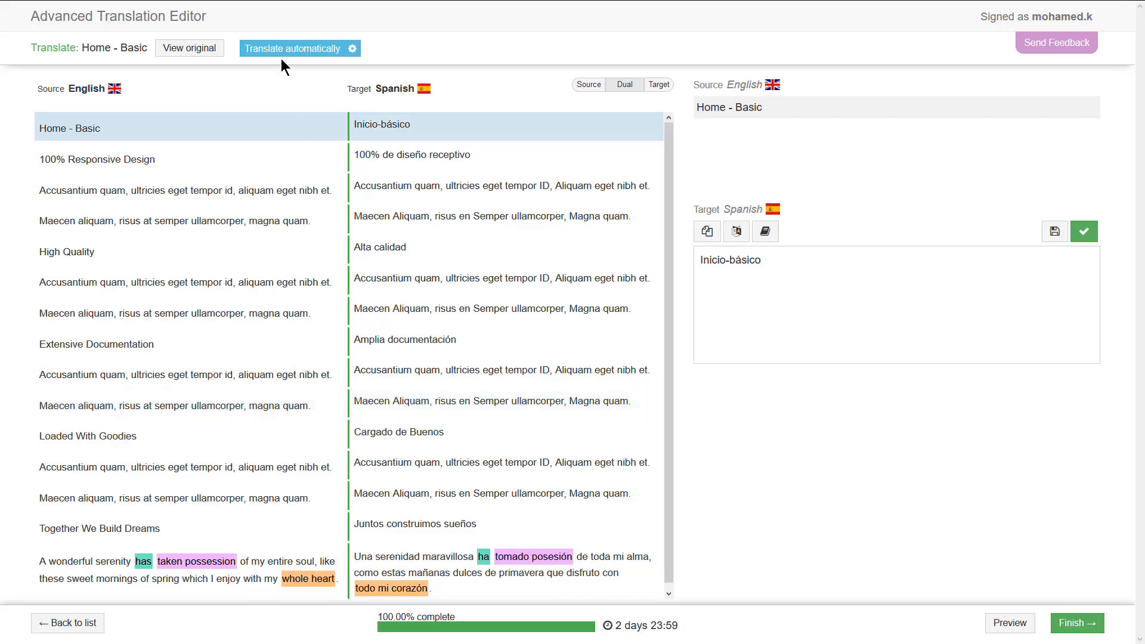
pyautogui.click(295, 48)
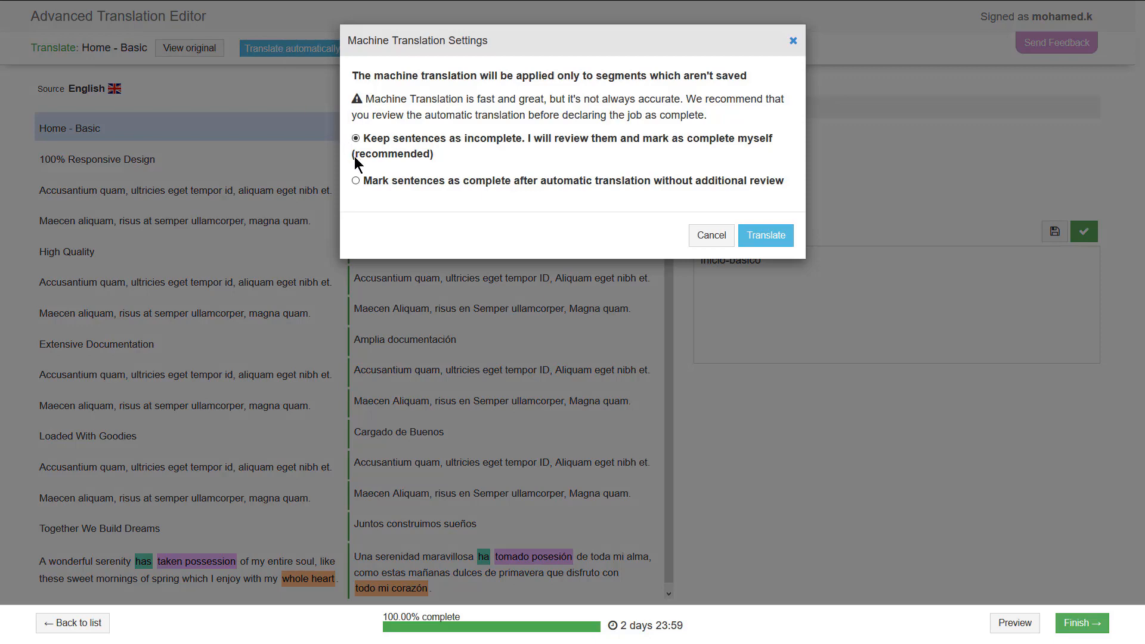
pyautogui.click(355, 180)
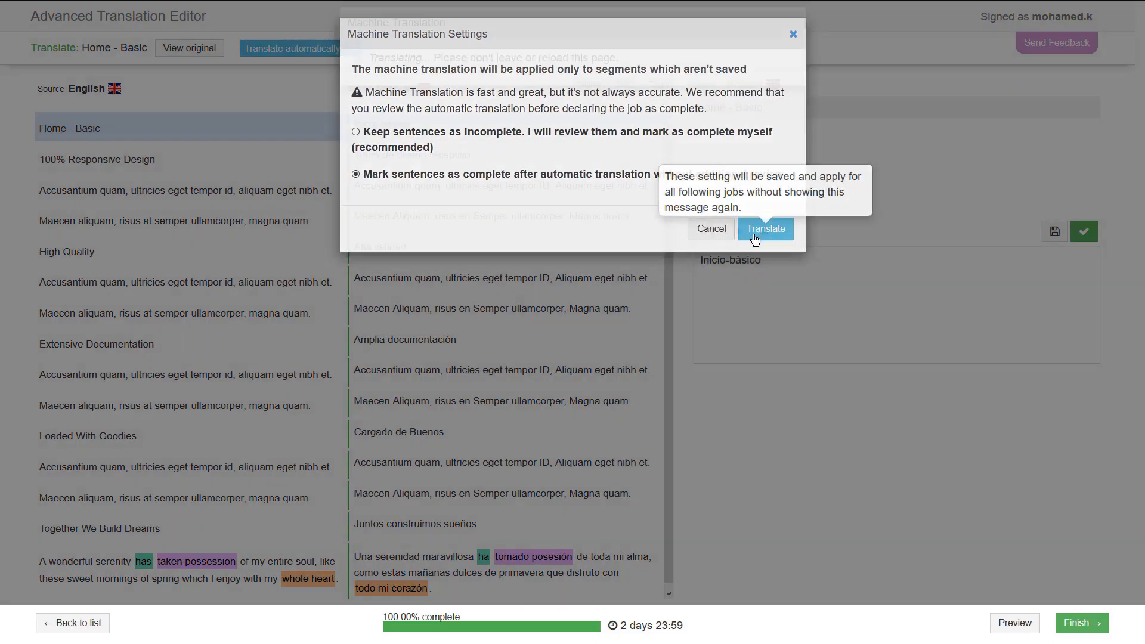
pyautogui.click(765, 228)
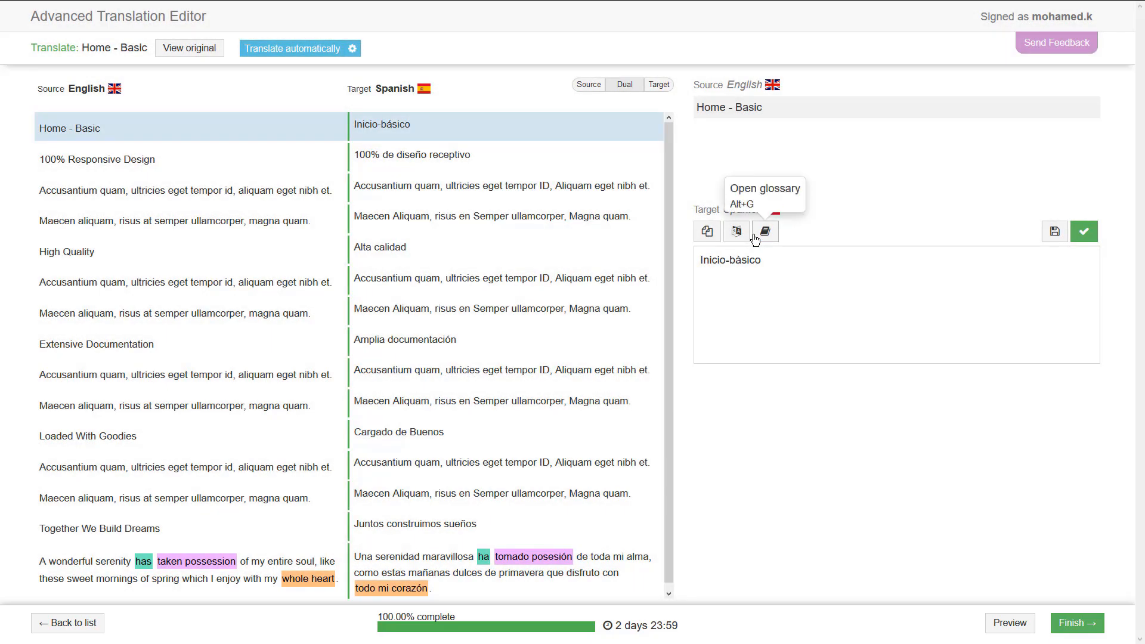
pyautogui.moveTo(1077, 622)
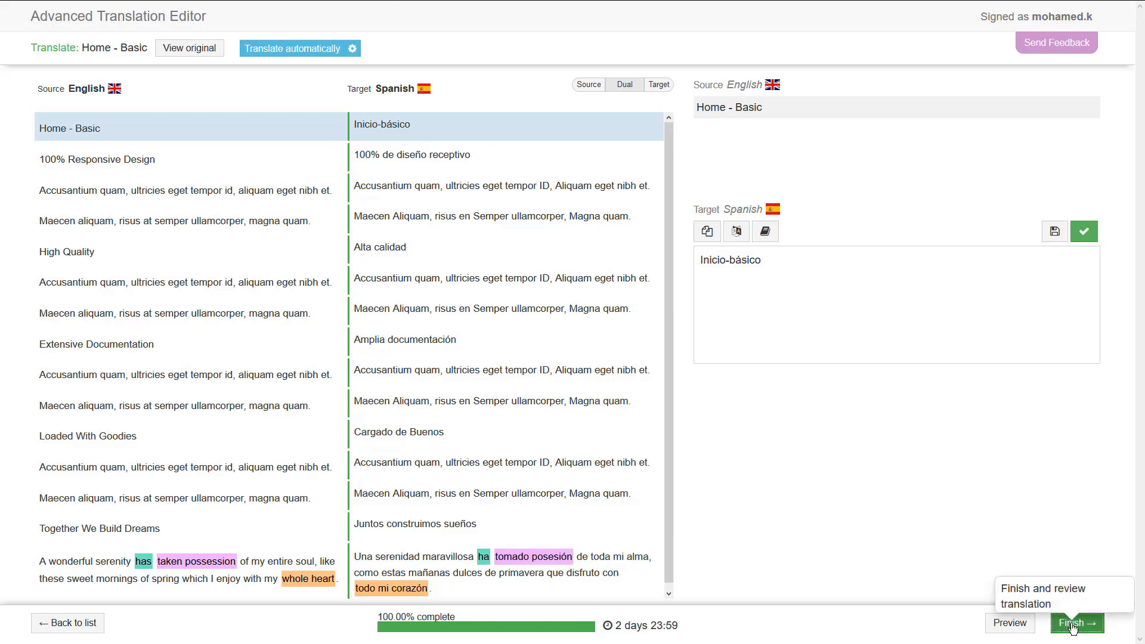
pyautogui.click(1074, 623)
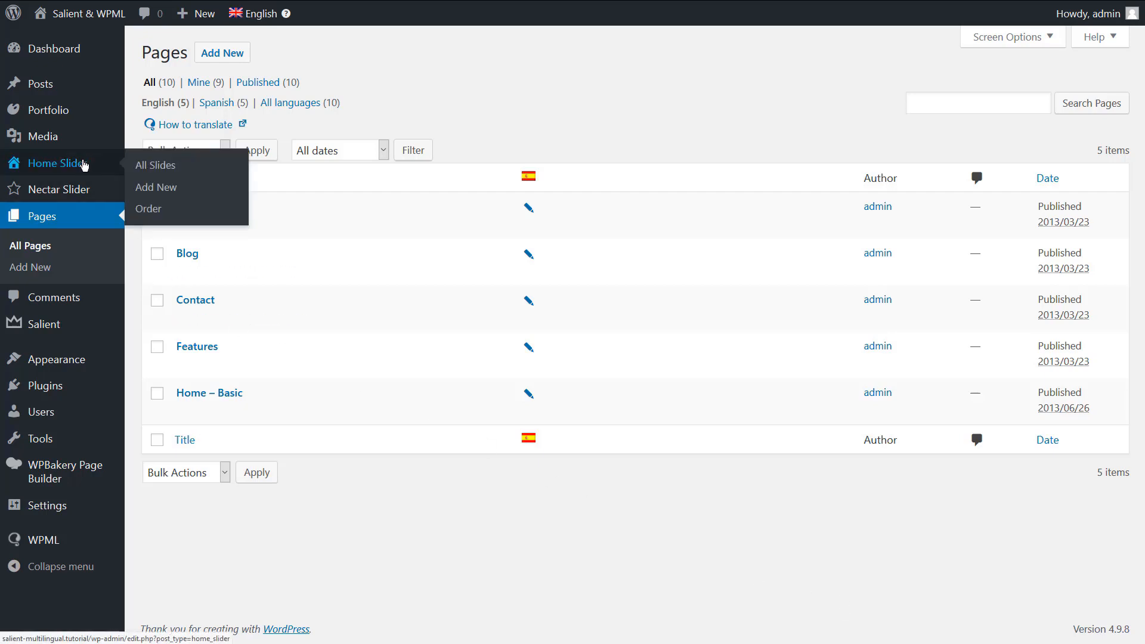
# - Auto-translate the Welcome to Salient slide into Spanish, then finish and complete the job
pyautogui.click(156, 165)
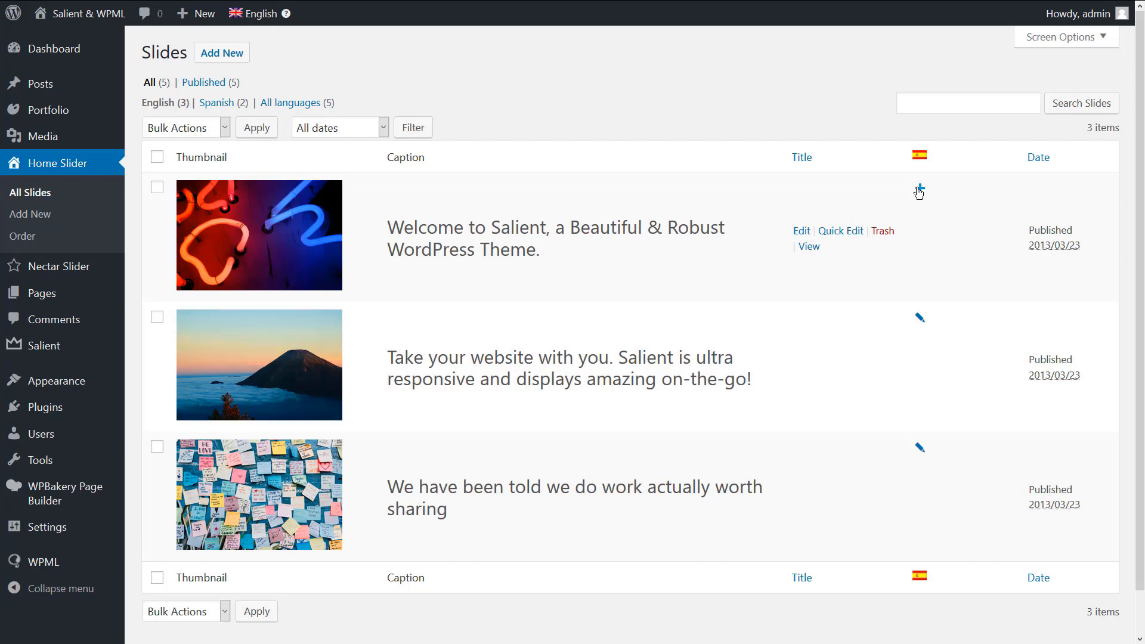
pyautogui.click(919, 189)
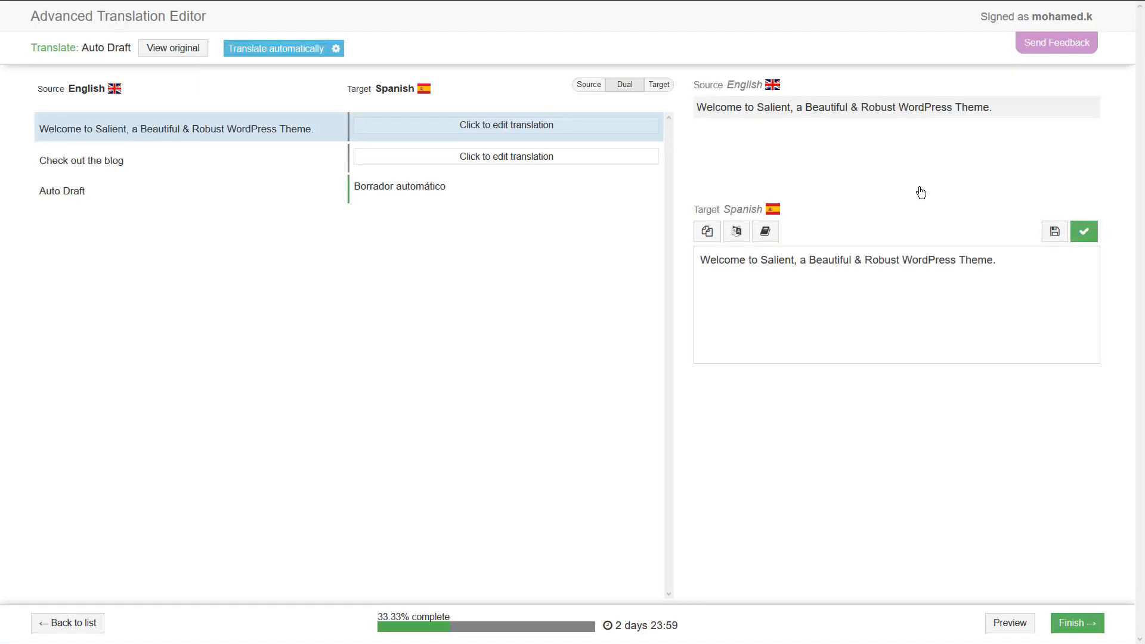
pyautogui.click(277, 48)
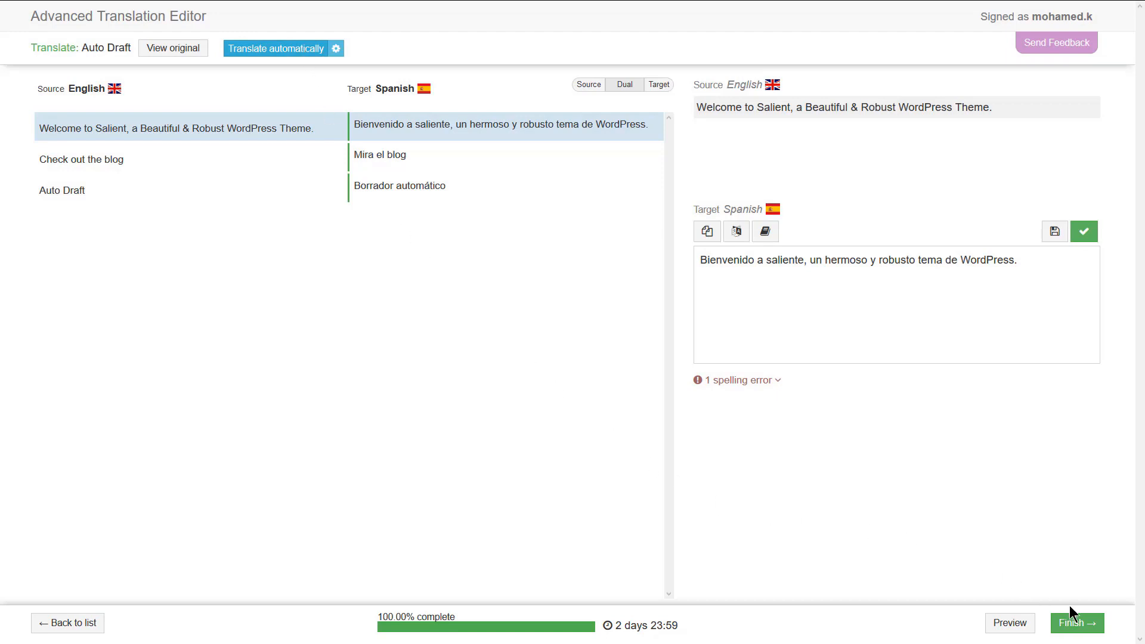
pyautogui.click(1075, 622)
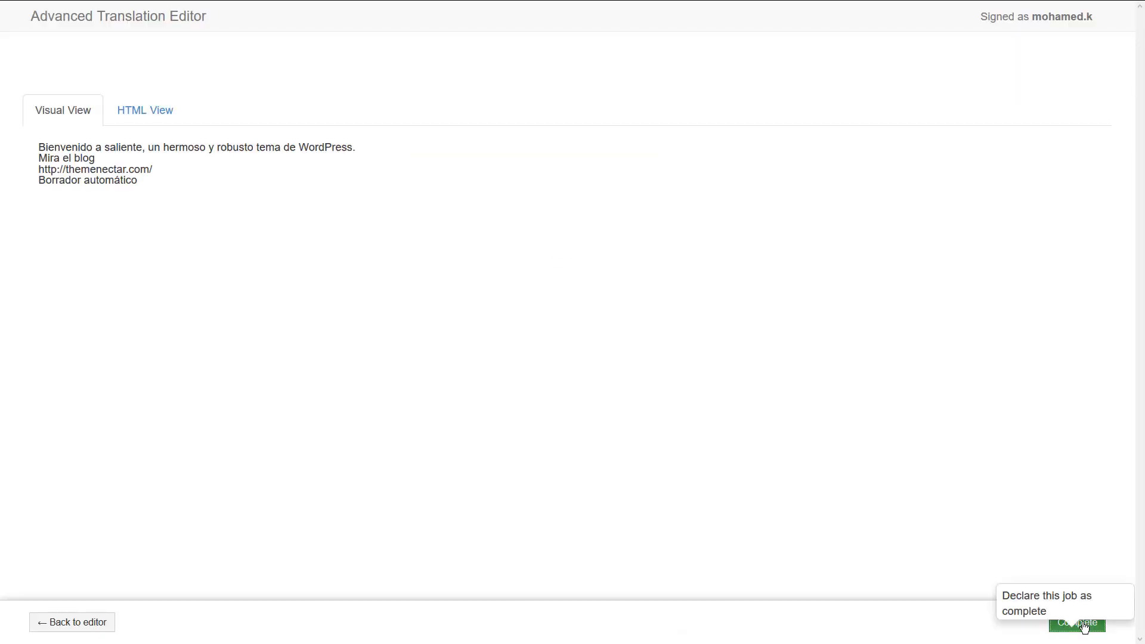
pyautogui.click(1077, 625)
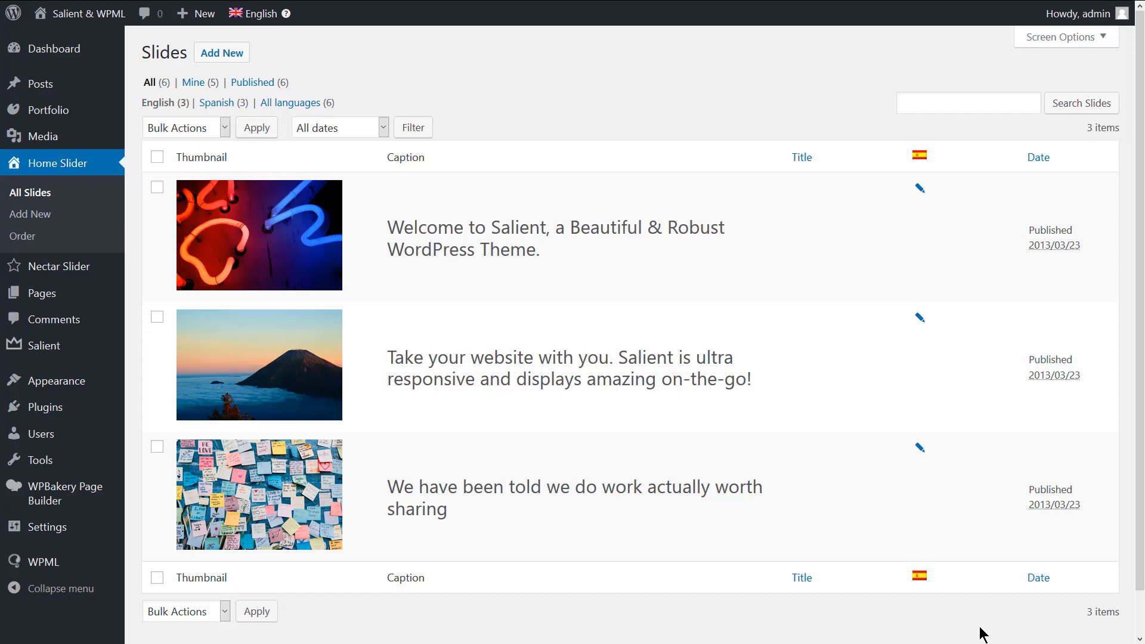
# - Scroll the Español homepage to check the translated slider, feature boxes and quote
pyautogui.click(92, 13)
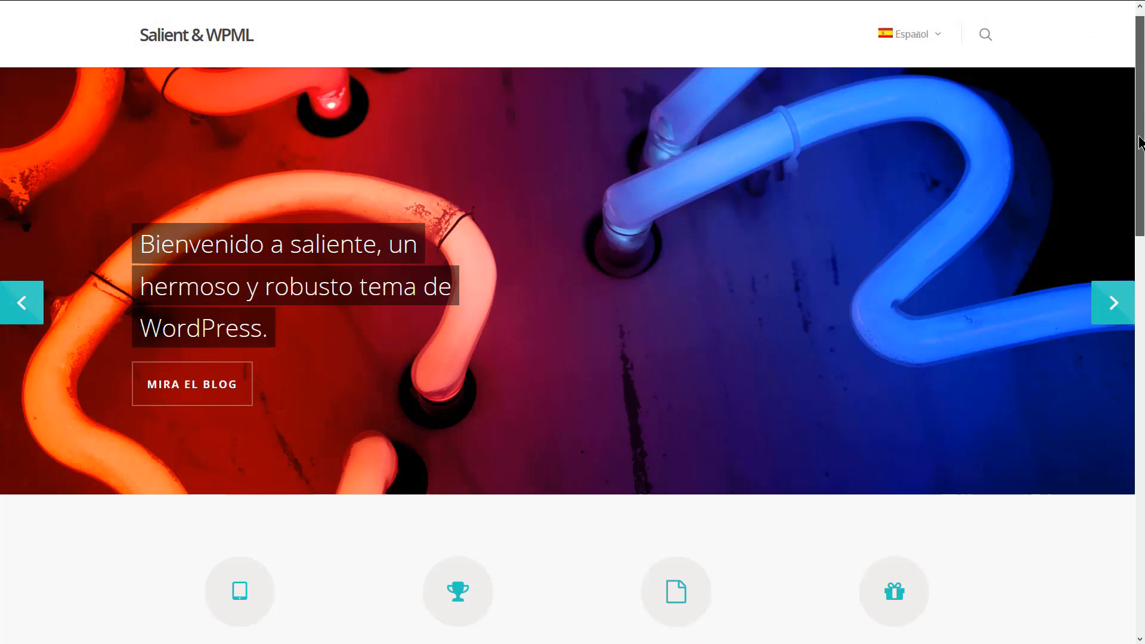
pyautogui.scroll(-3)
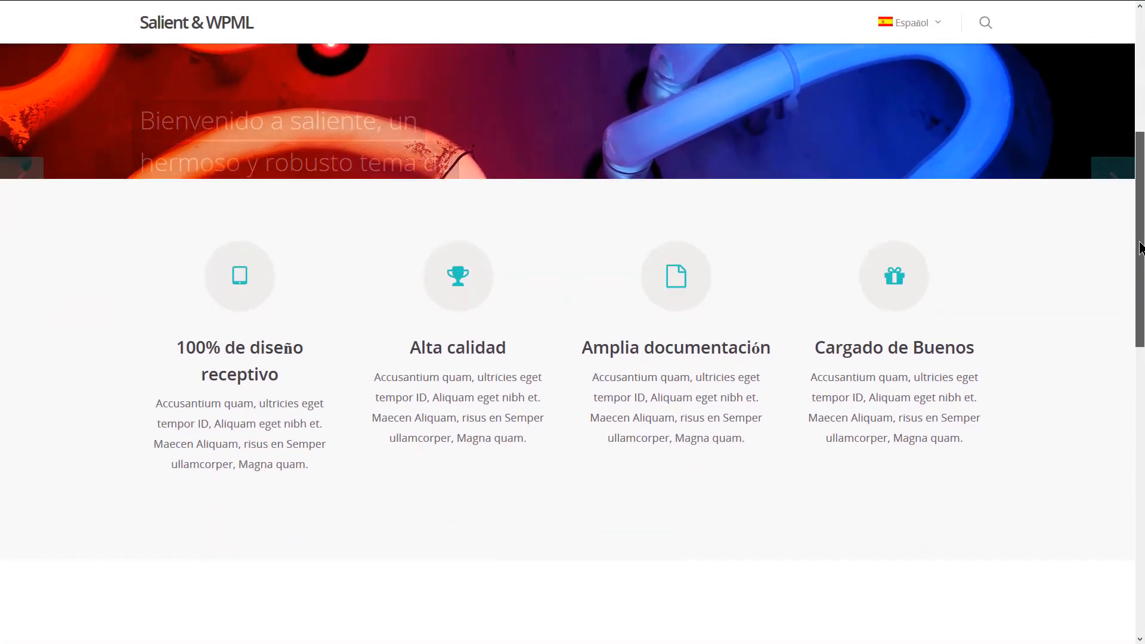
pyautogui.scroll(-3)
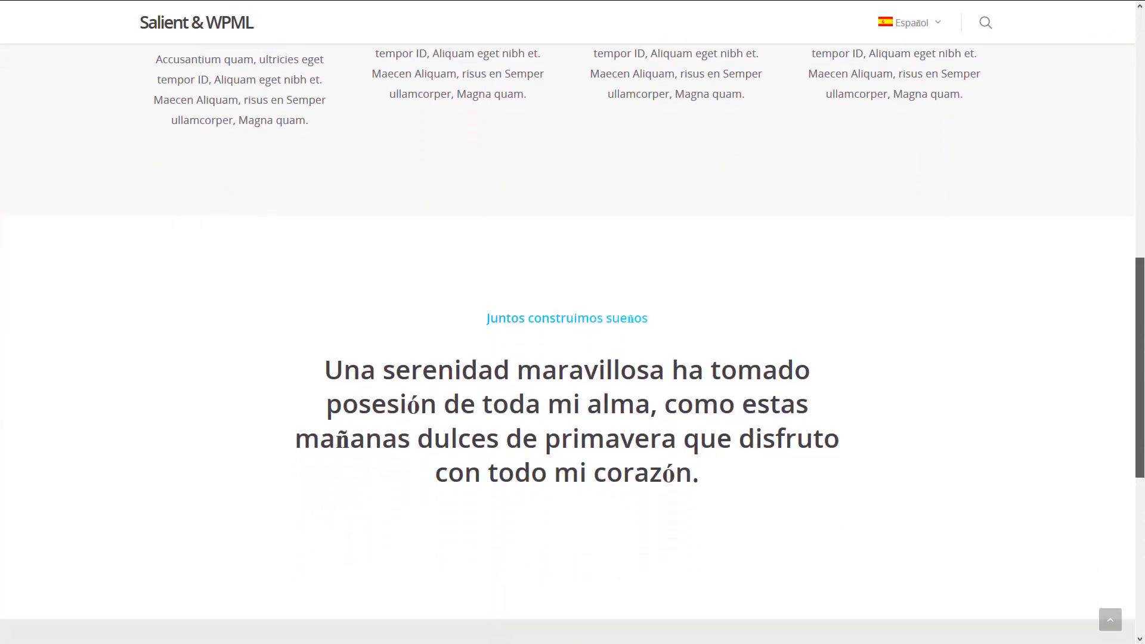
pyautogui.scroll(-3)
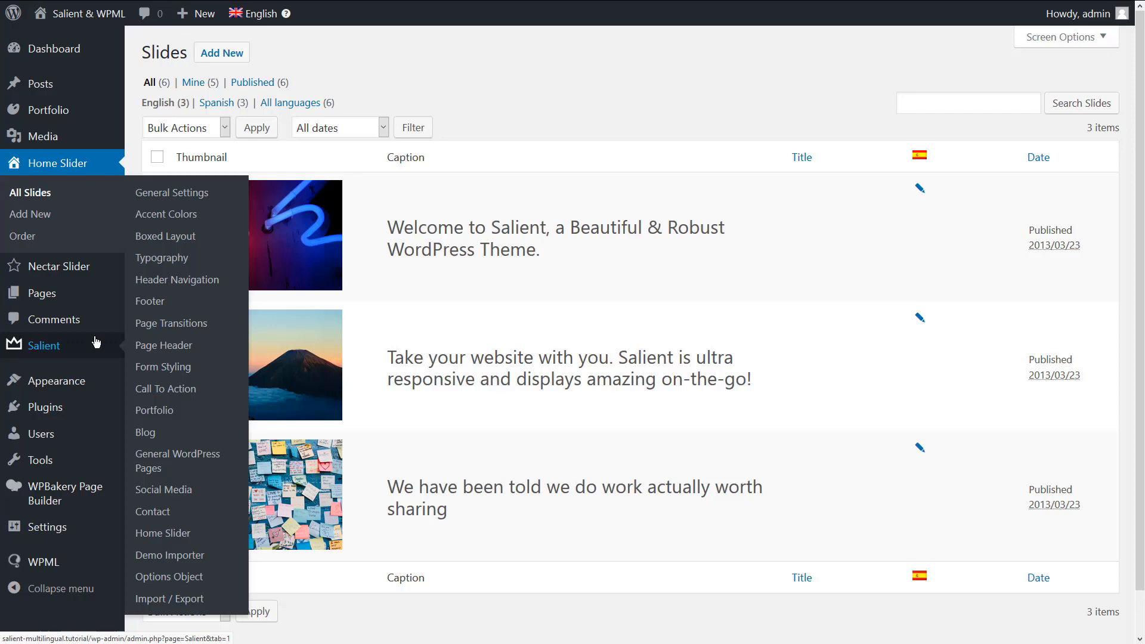
# - Check the Salient Call To Action texts, then view their strings in String Translation
pyautogui.click(165, 388)
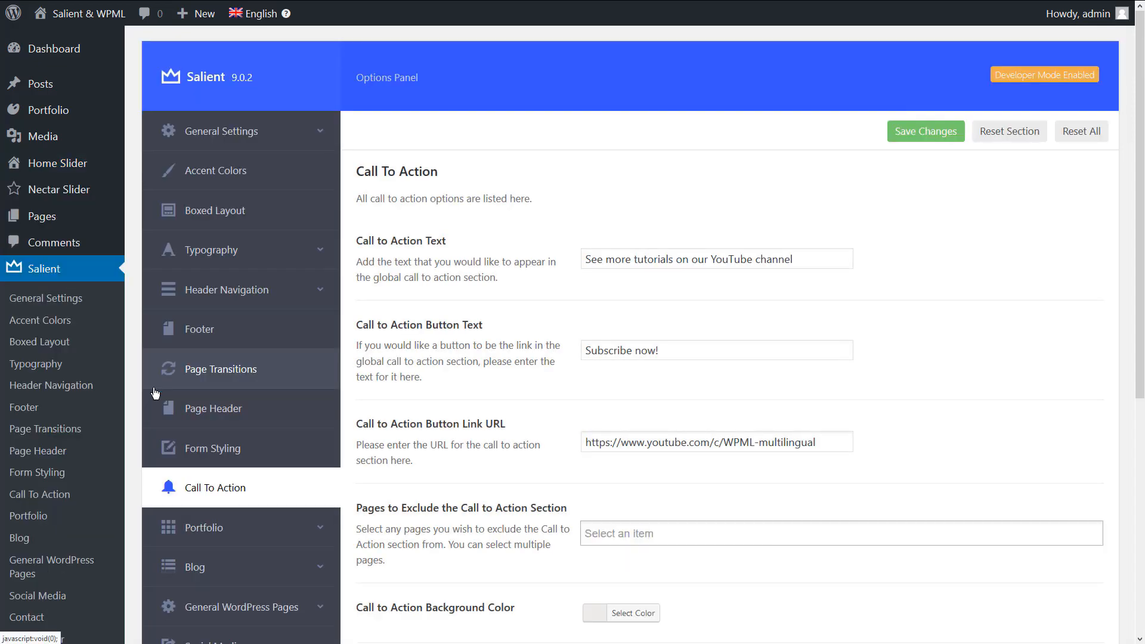
pyautogui.moveTo(471, 399)
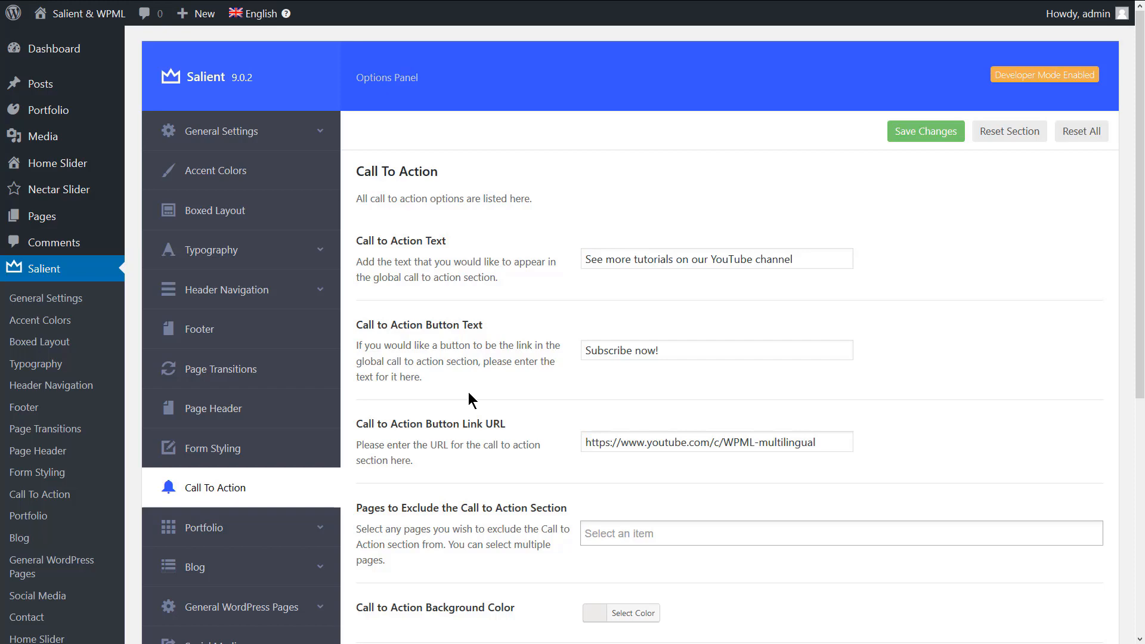
pyautogui.scroll(-3)
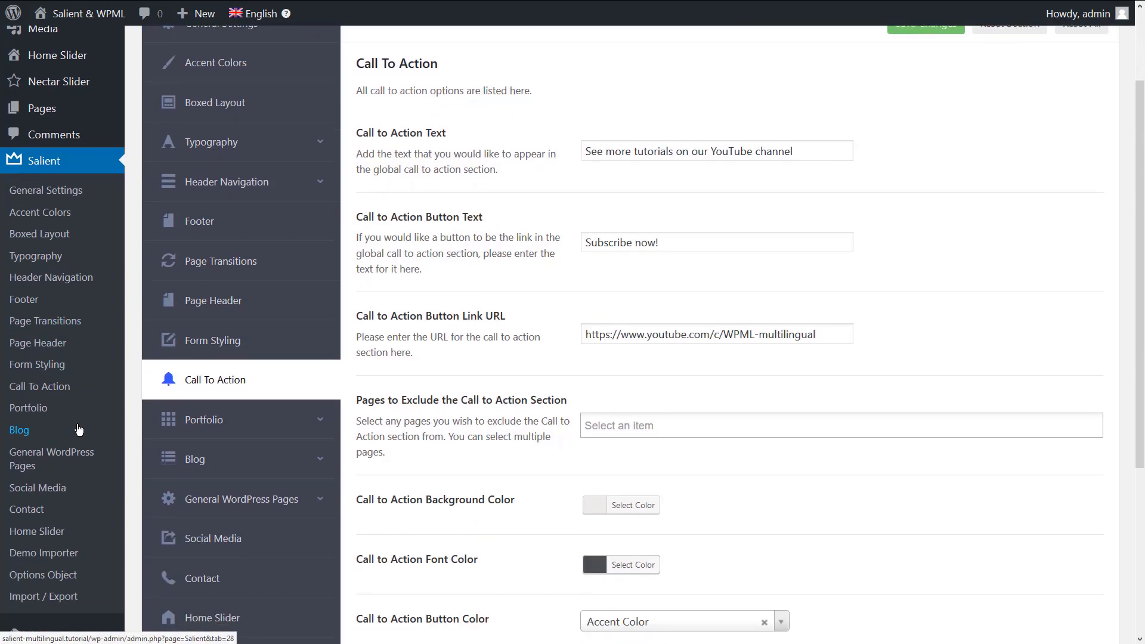
pyautogui.scroll(-3)
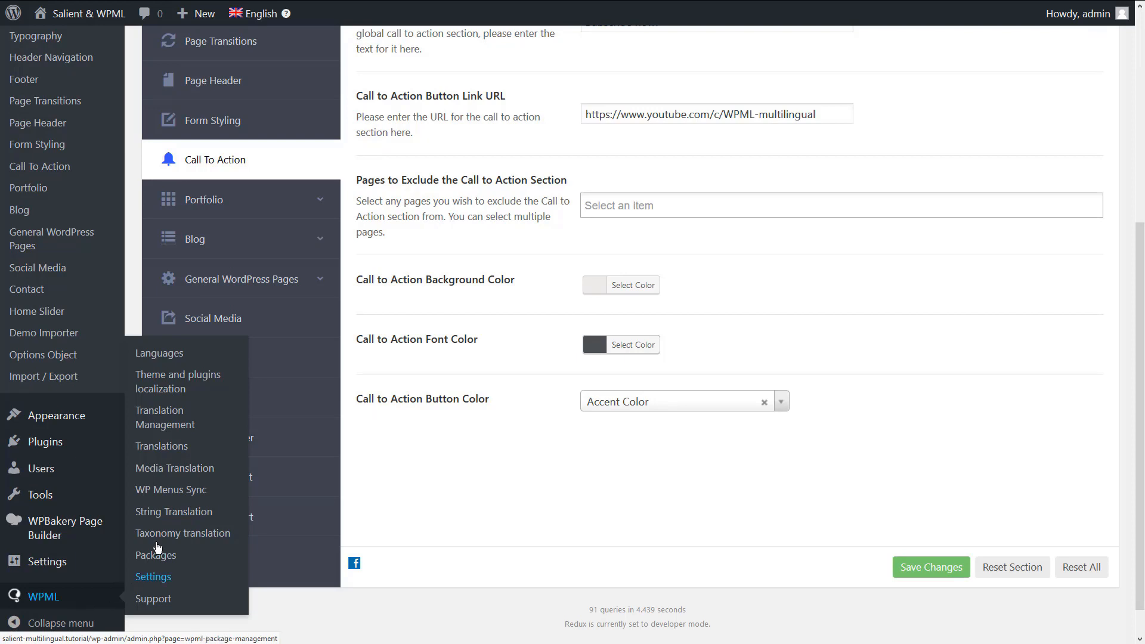
pyautogui.click(173, 511)
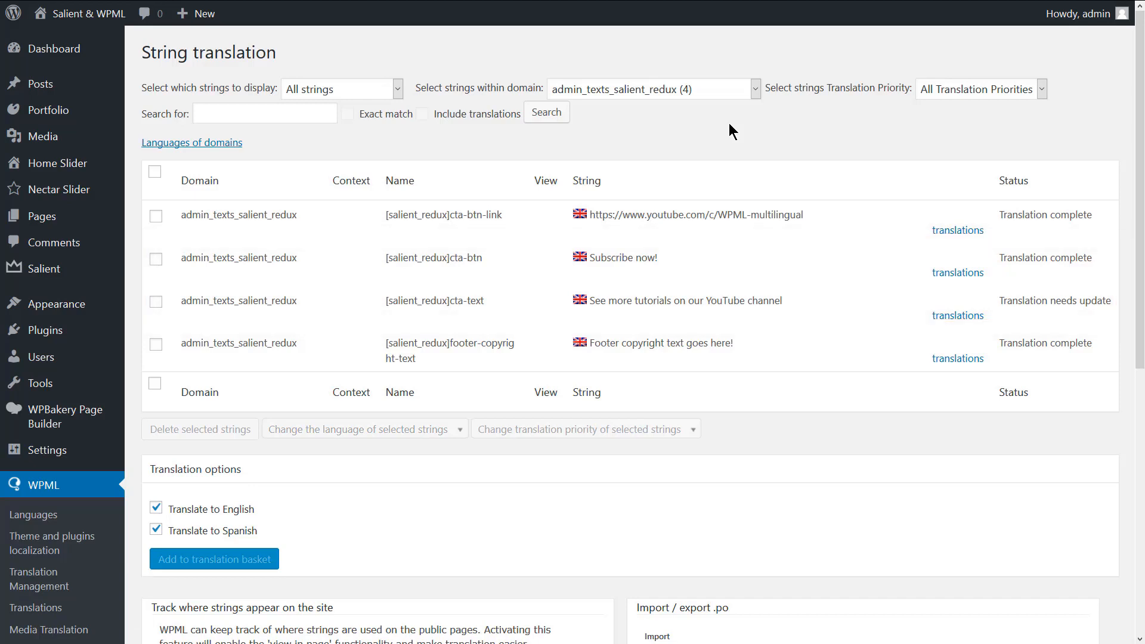
# - Enter 'Ver más tutoriales en nuestro canal de YouTube' as the cta-text Spanish translation
pyautogui.click(958, 316)
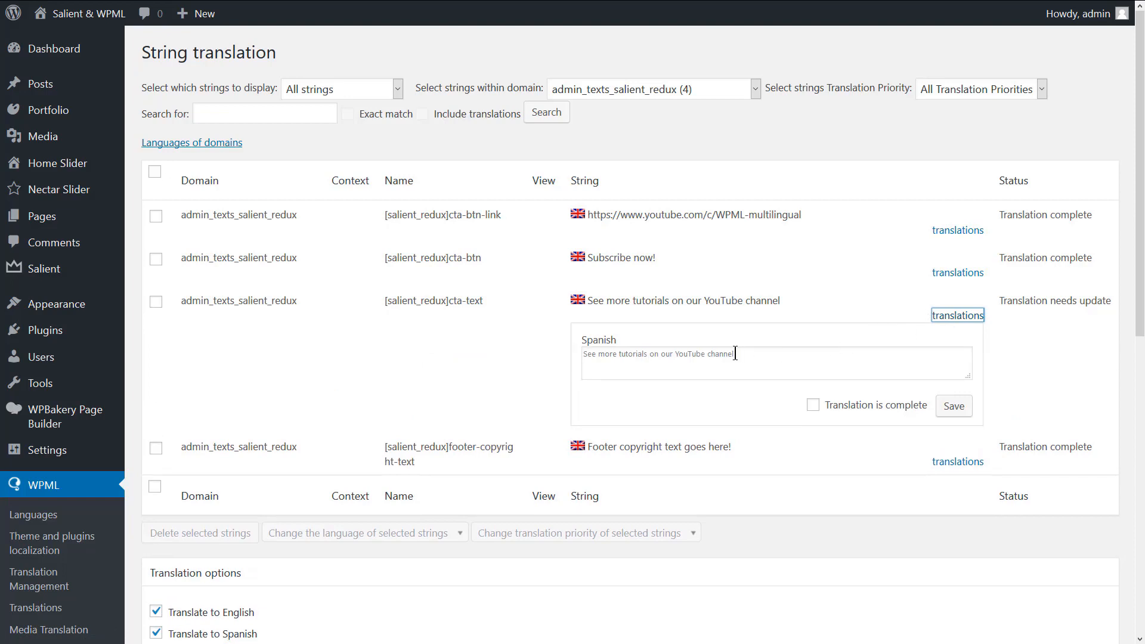
pyautogui.write('Ver más tutoriales en nuestro canal de YouTube')
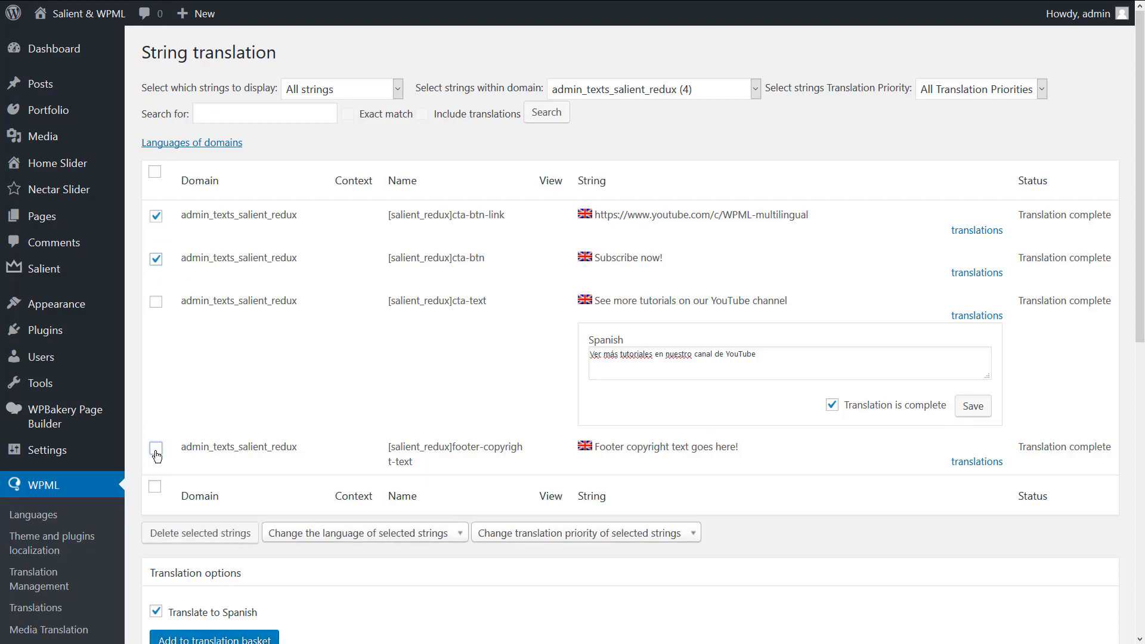
pyautogui.scroll(-3)
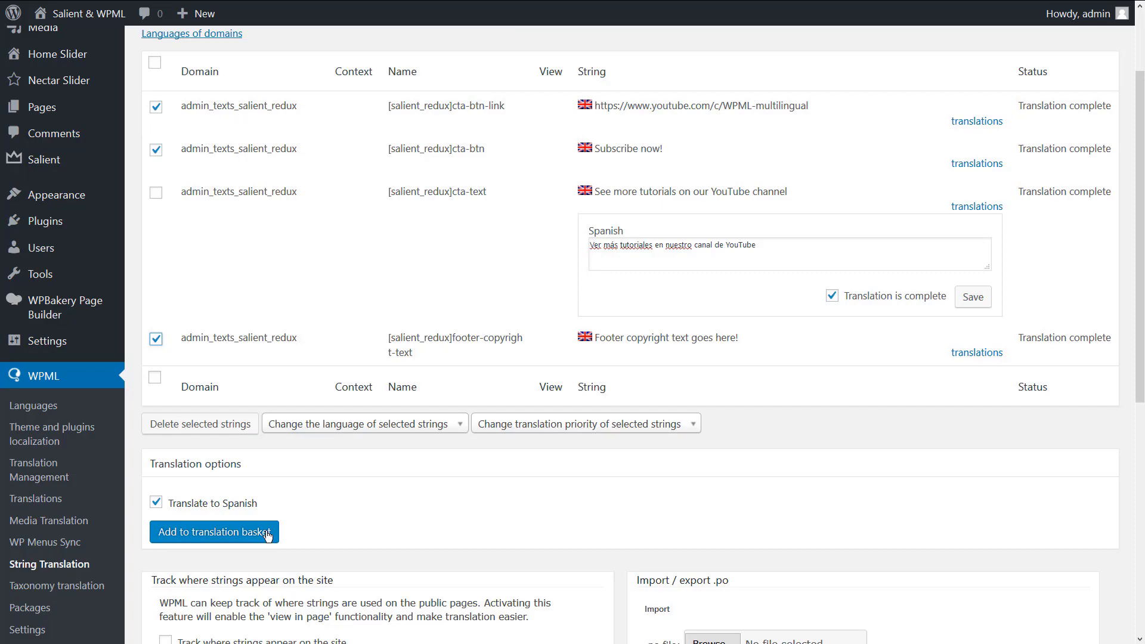
pyautogui.scroll(3)
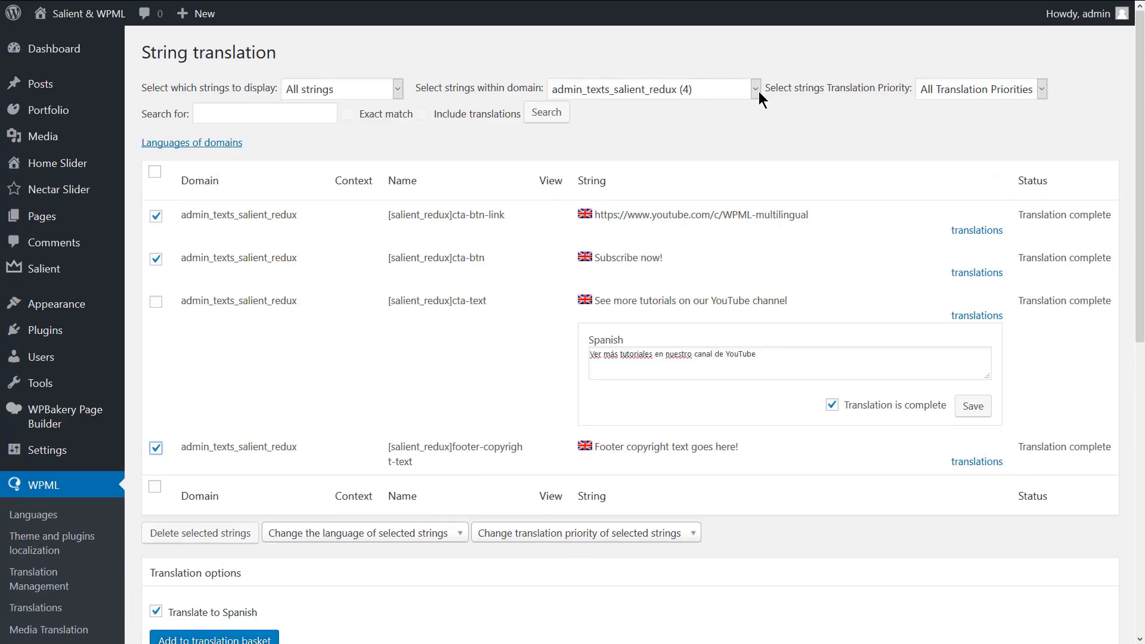
# - Filter to the Widgets domain and save the widget body Spanish translation as complete
pyautogui.click(755, 88)
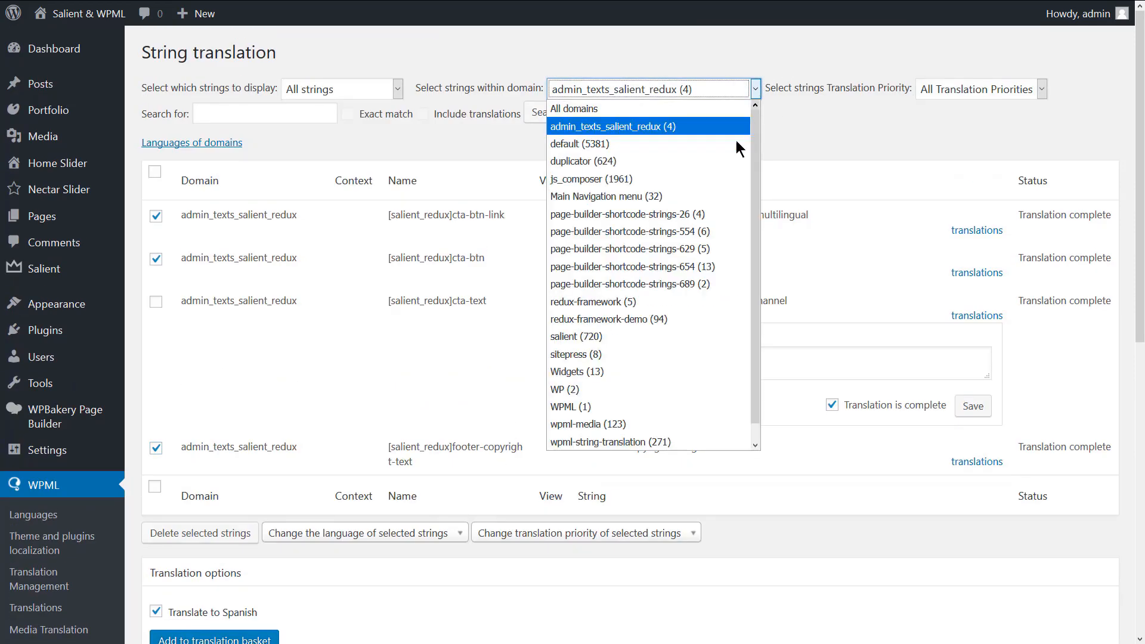
pyautogui.click(576, 371)
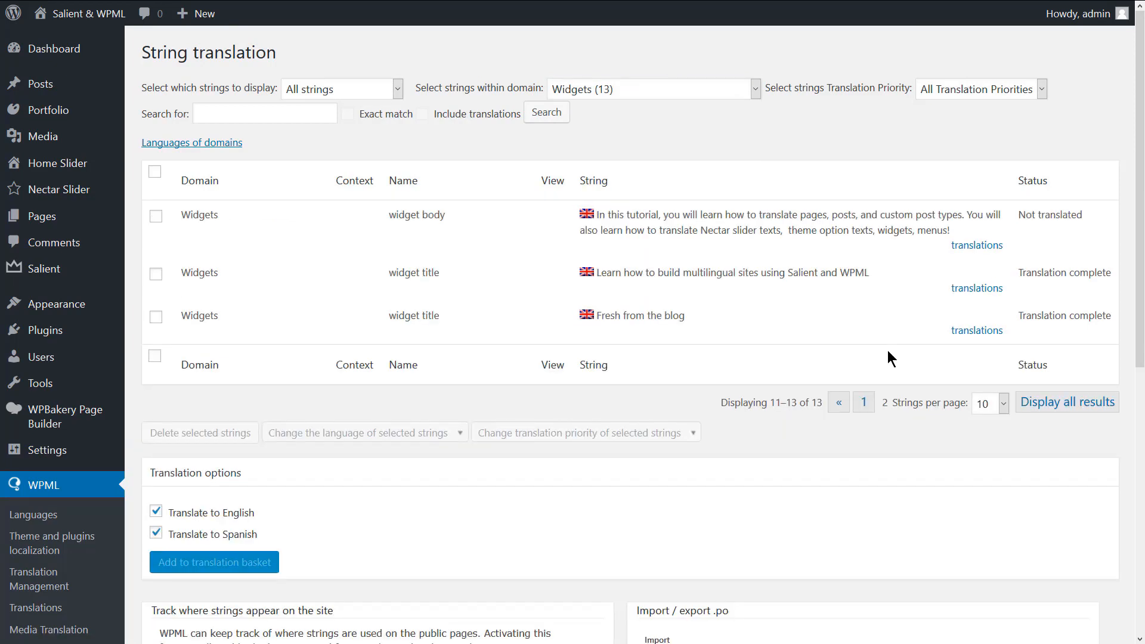
pyautogui.click(977, 244)
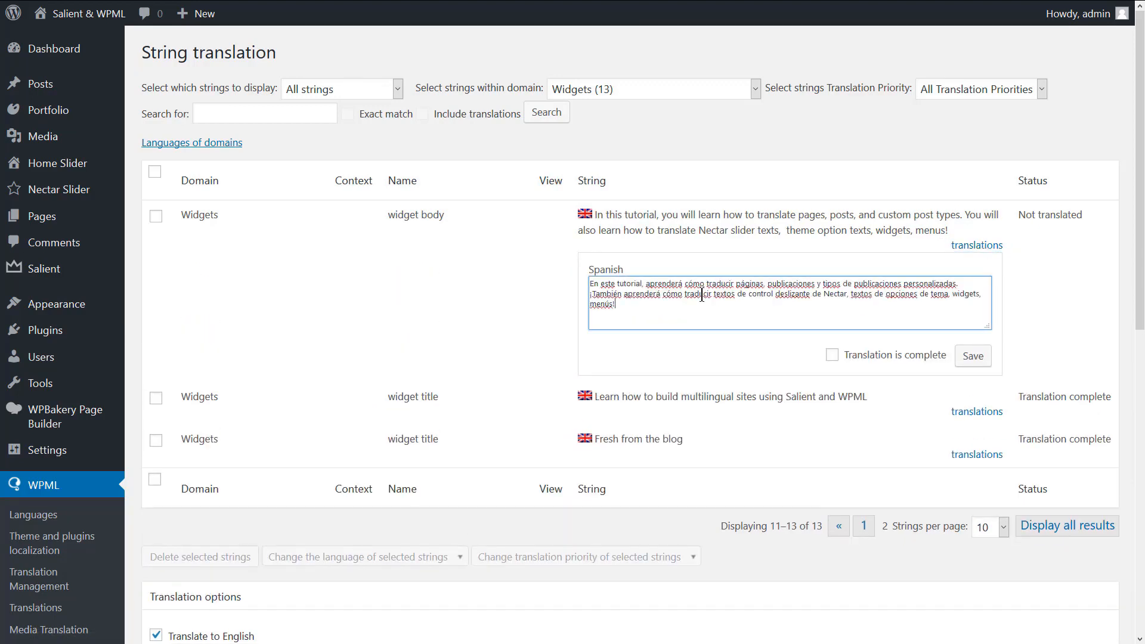
pyautogui.click(833, 354)
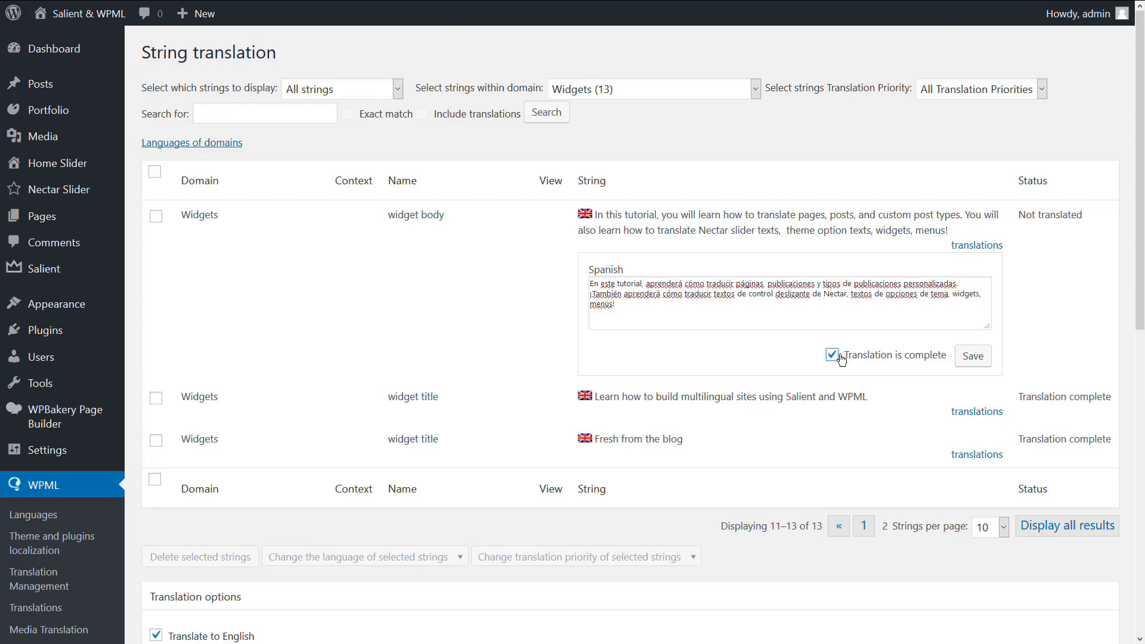
pyautogui.click(972, 355)
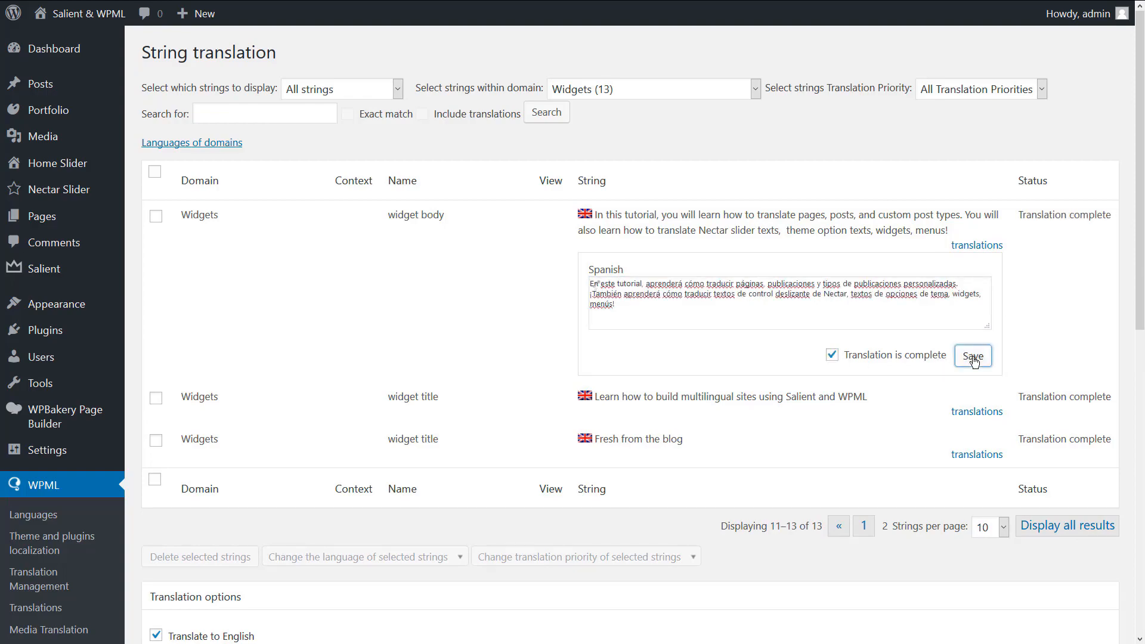
pyautogui.click(973, 356)
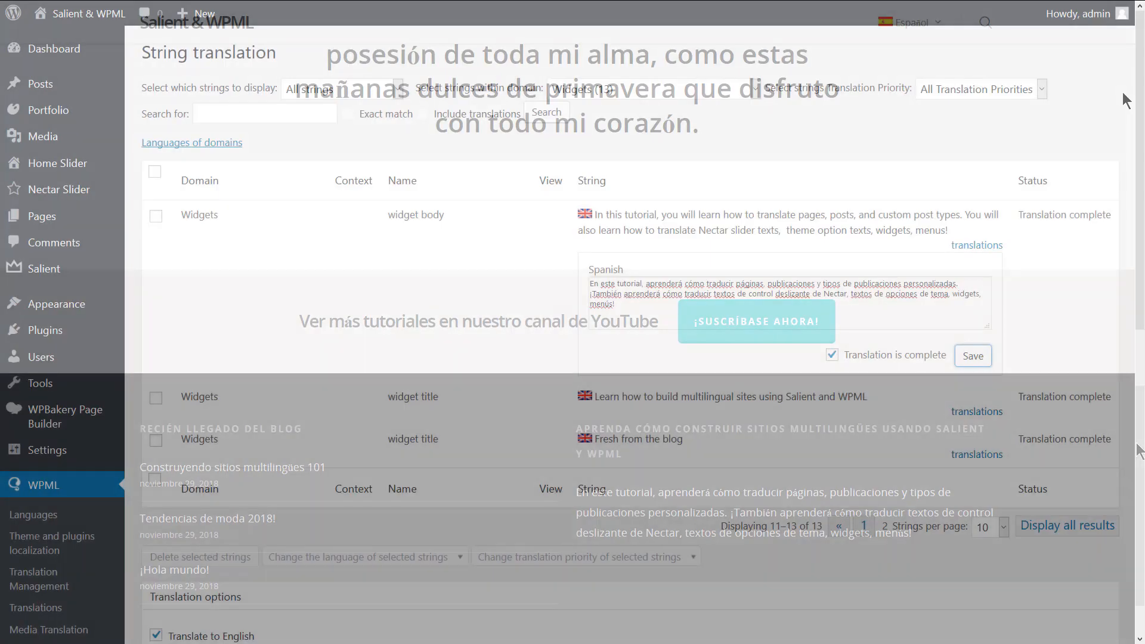
pyautogui.scroll(-3)
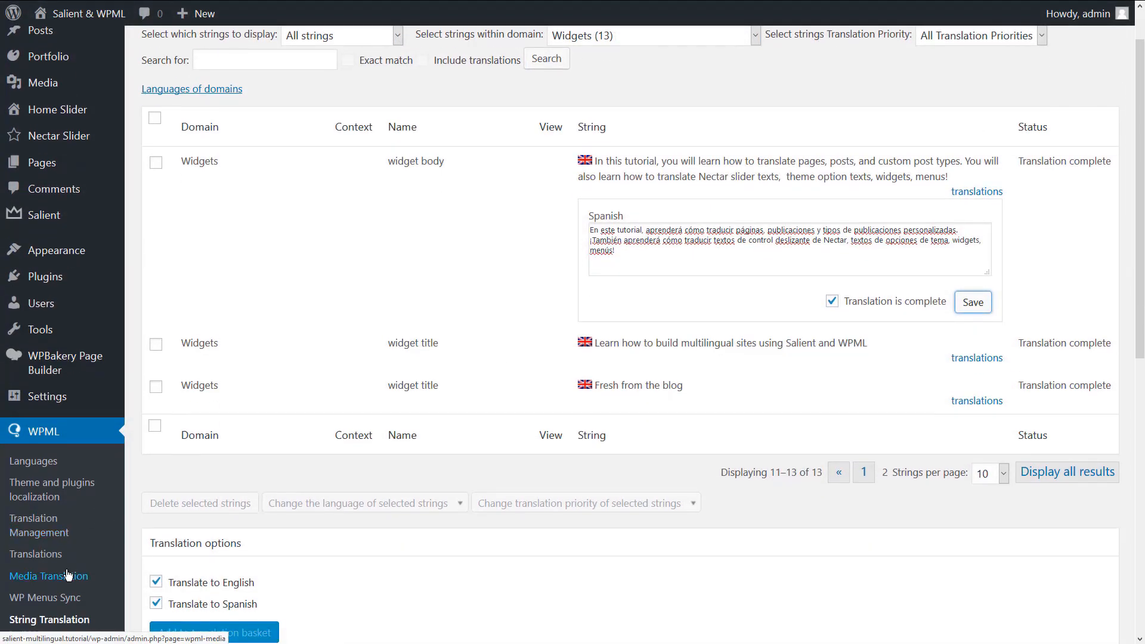
# - In WP Menus Sync, select all pending Spanish menu items and apply the changes
pyautogui.click(45, 598)
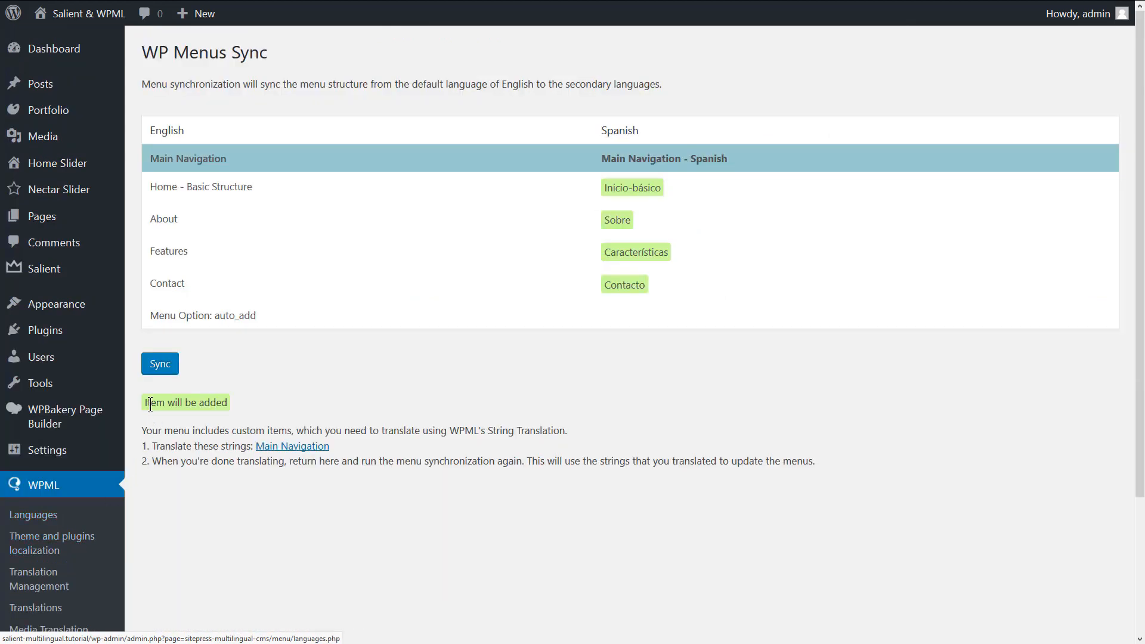
pyautogui.click(159, 364)
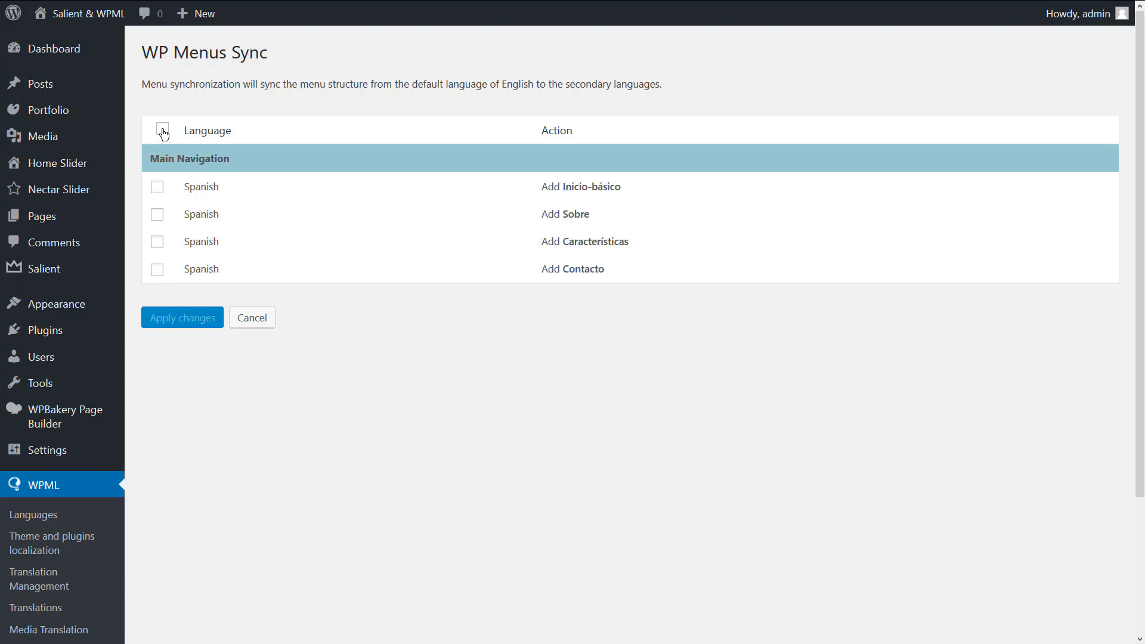
pyautogui.click(182, 316)
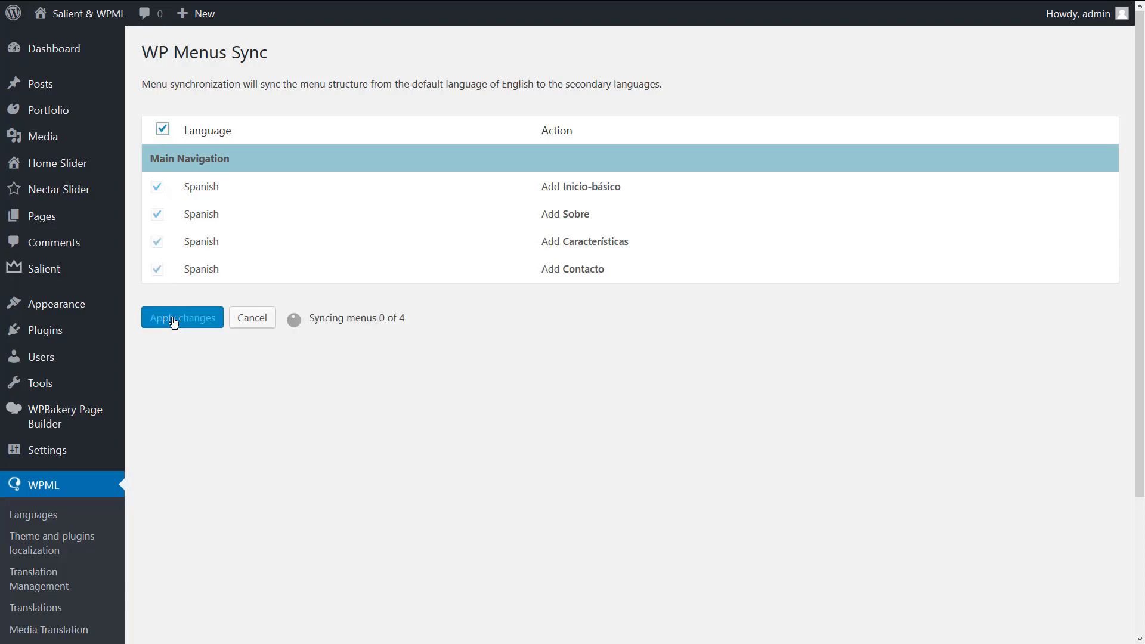
pyautogui.click(182, 318)
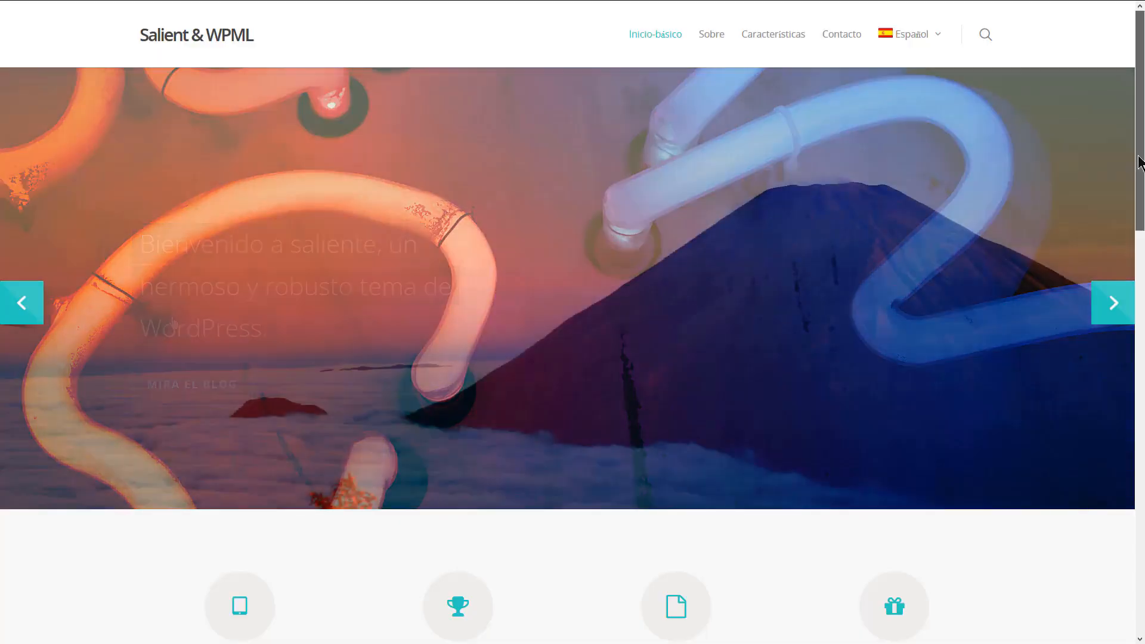
pyautogui.scroll(-3)
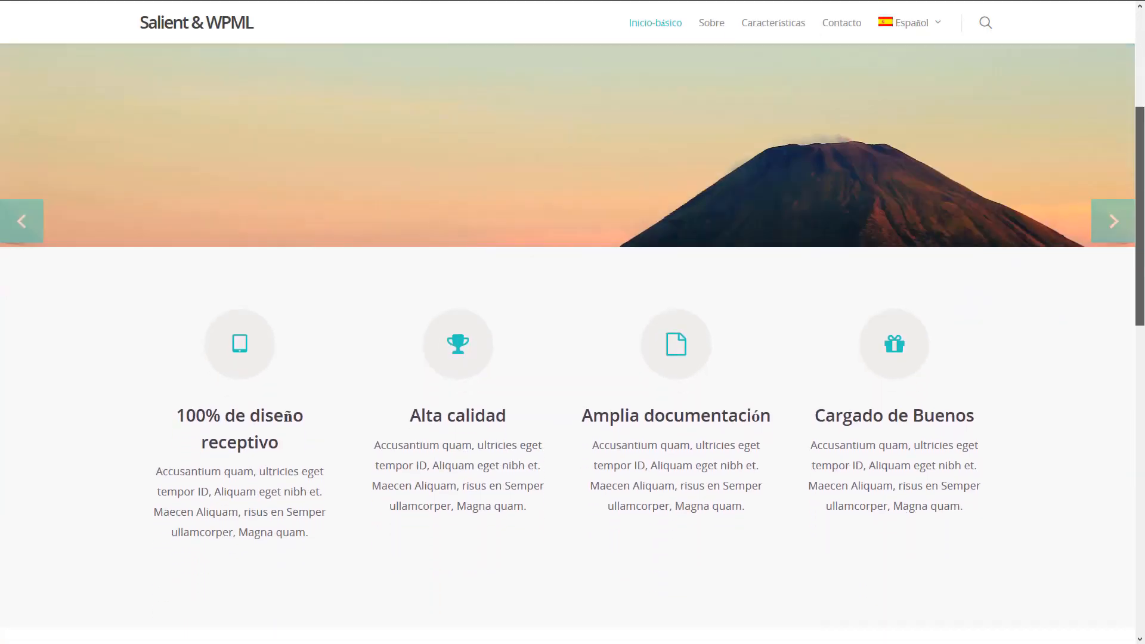
pyautogui.scroll(-3)
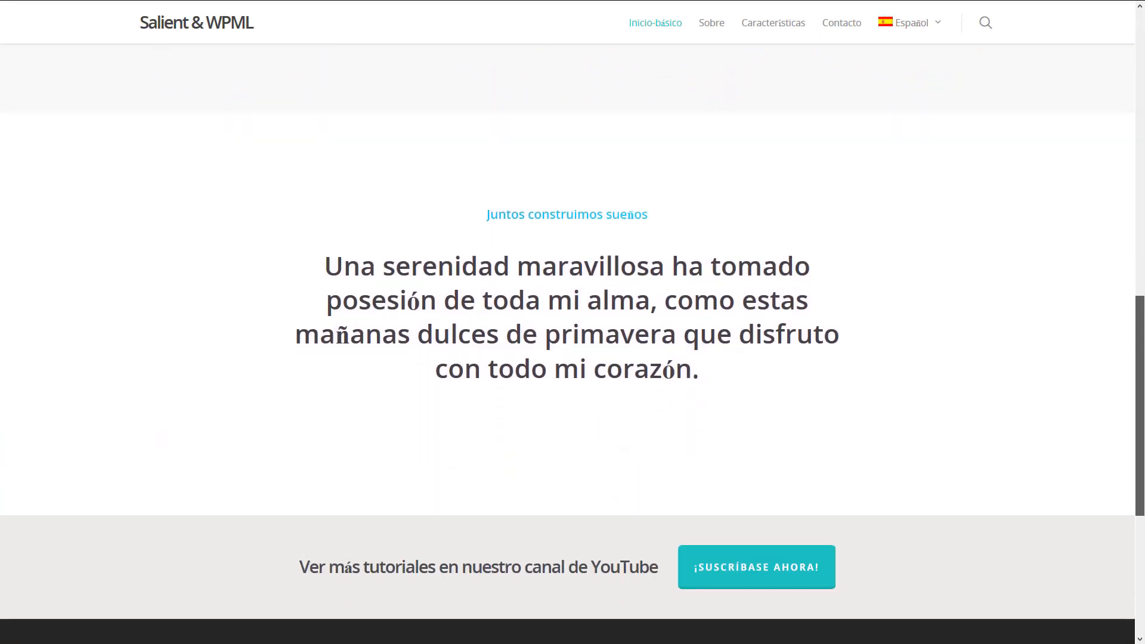
pyautogui.scroll(-3)
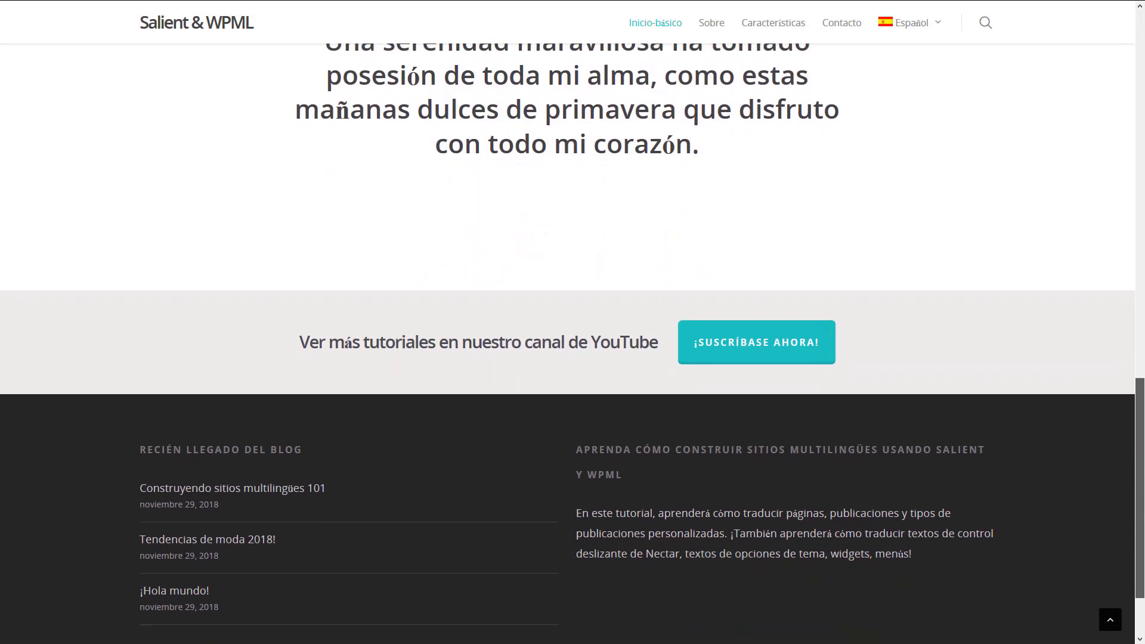